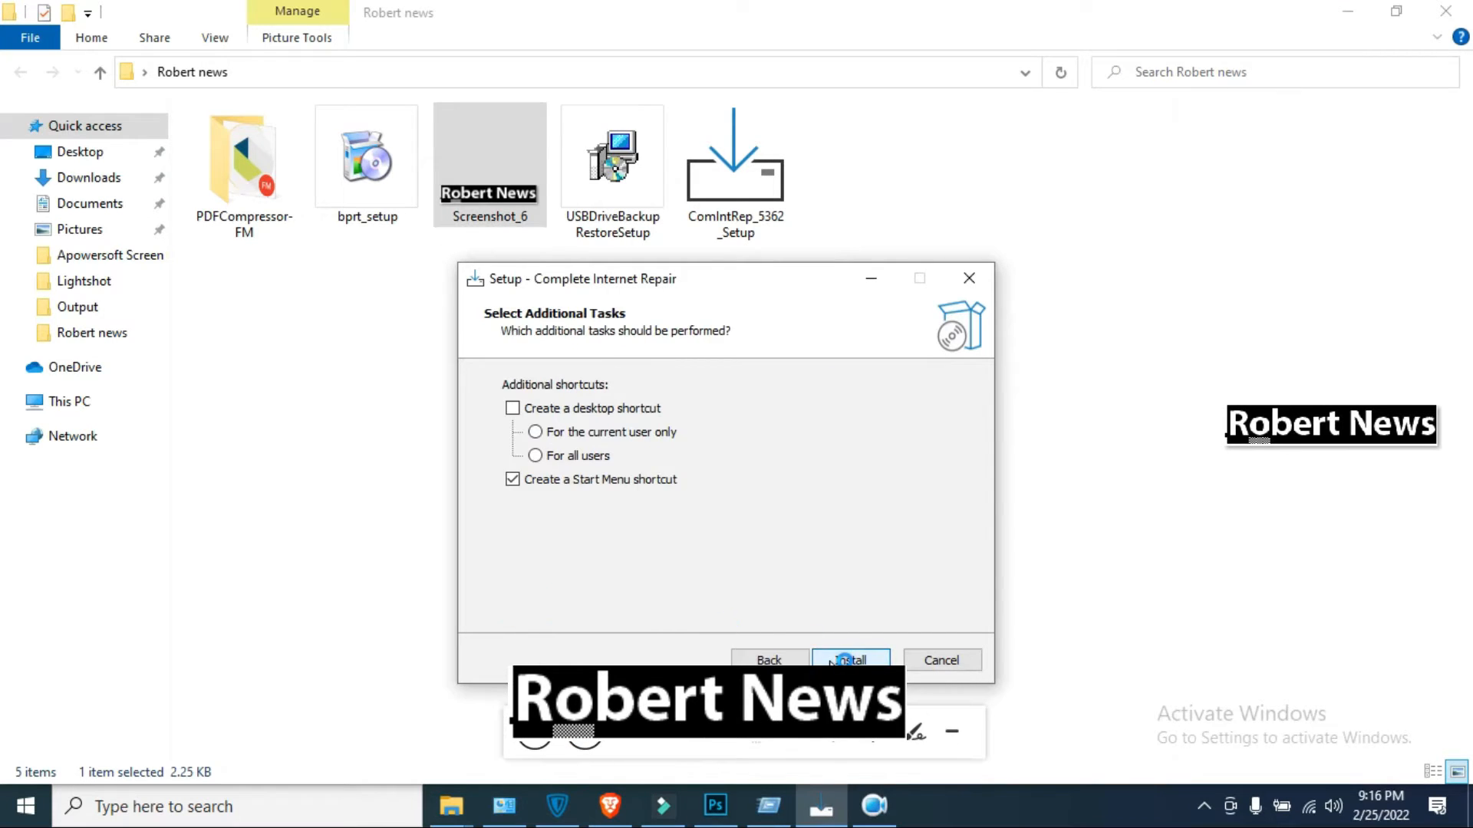
Install Complete Internet Repair 8 with a Start Menu shortcut and finish the setup wizard.
{"action": "left_click", "coordinate": [849, 660]}
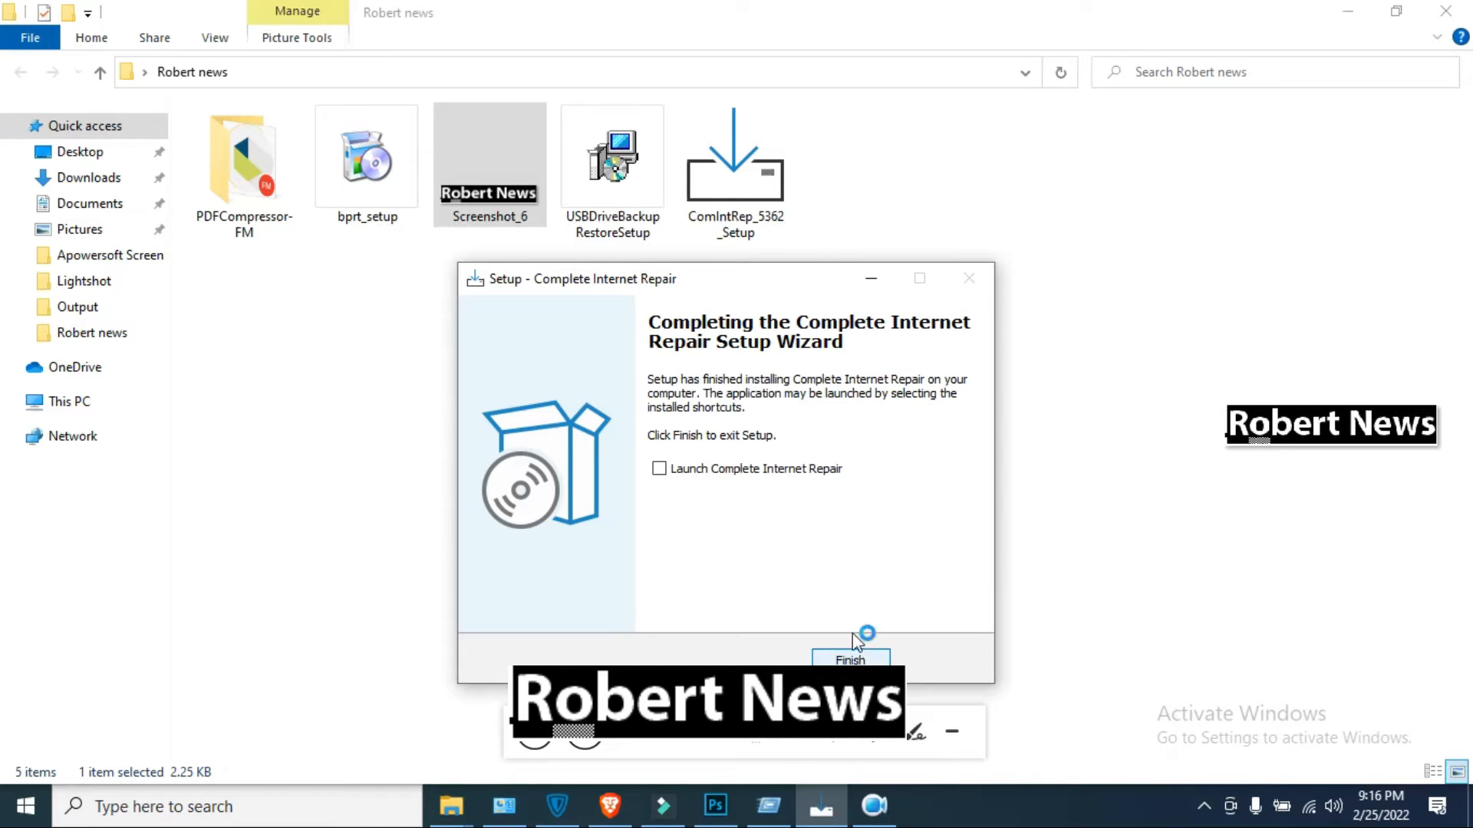
{"action": "left_click", "coordinate": [848, 660]}
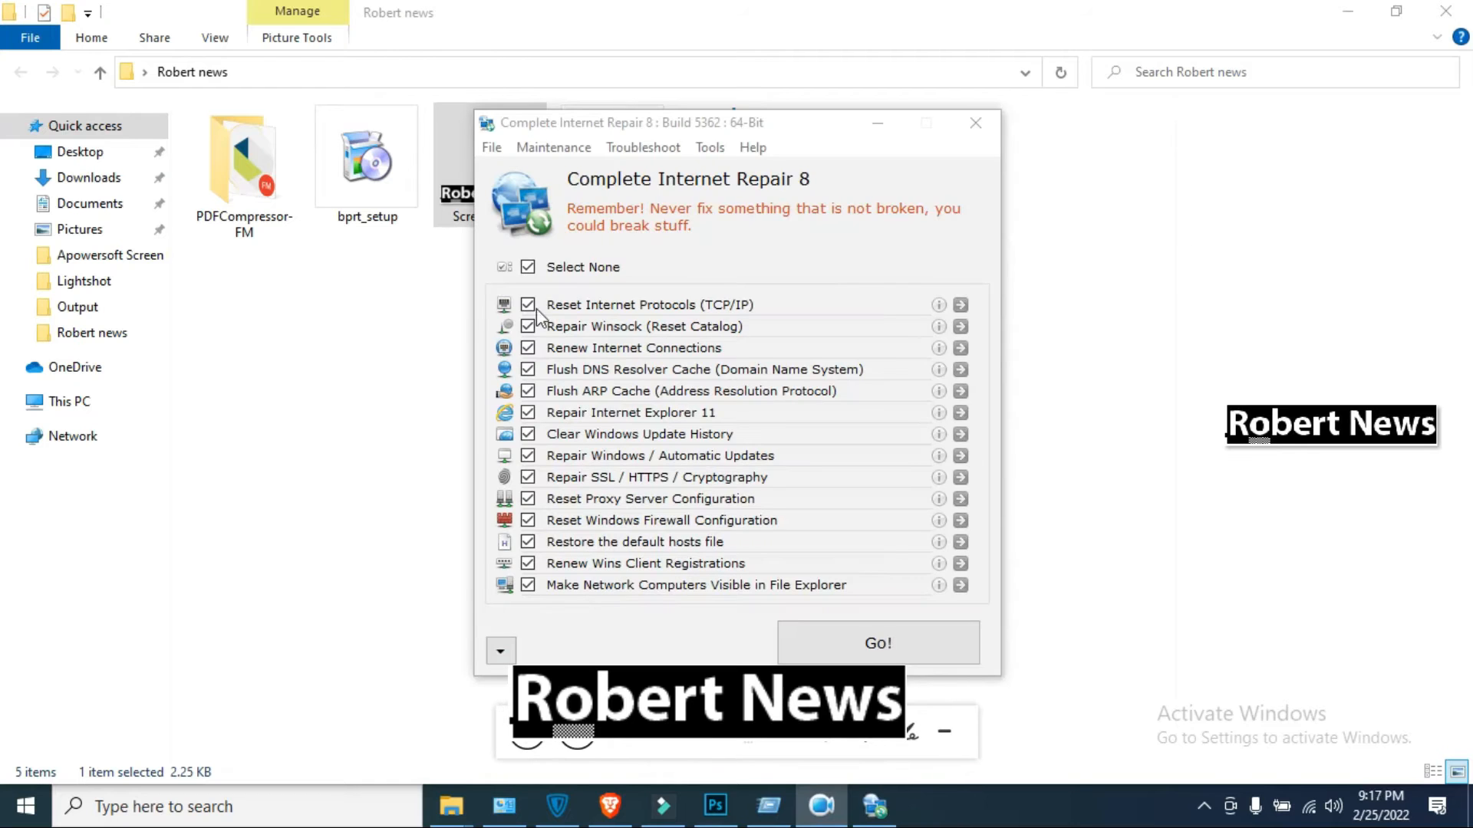
{"action": "left_click", "coordinate": [527, 267]}
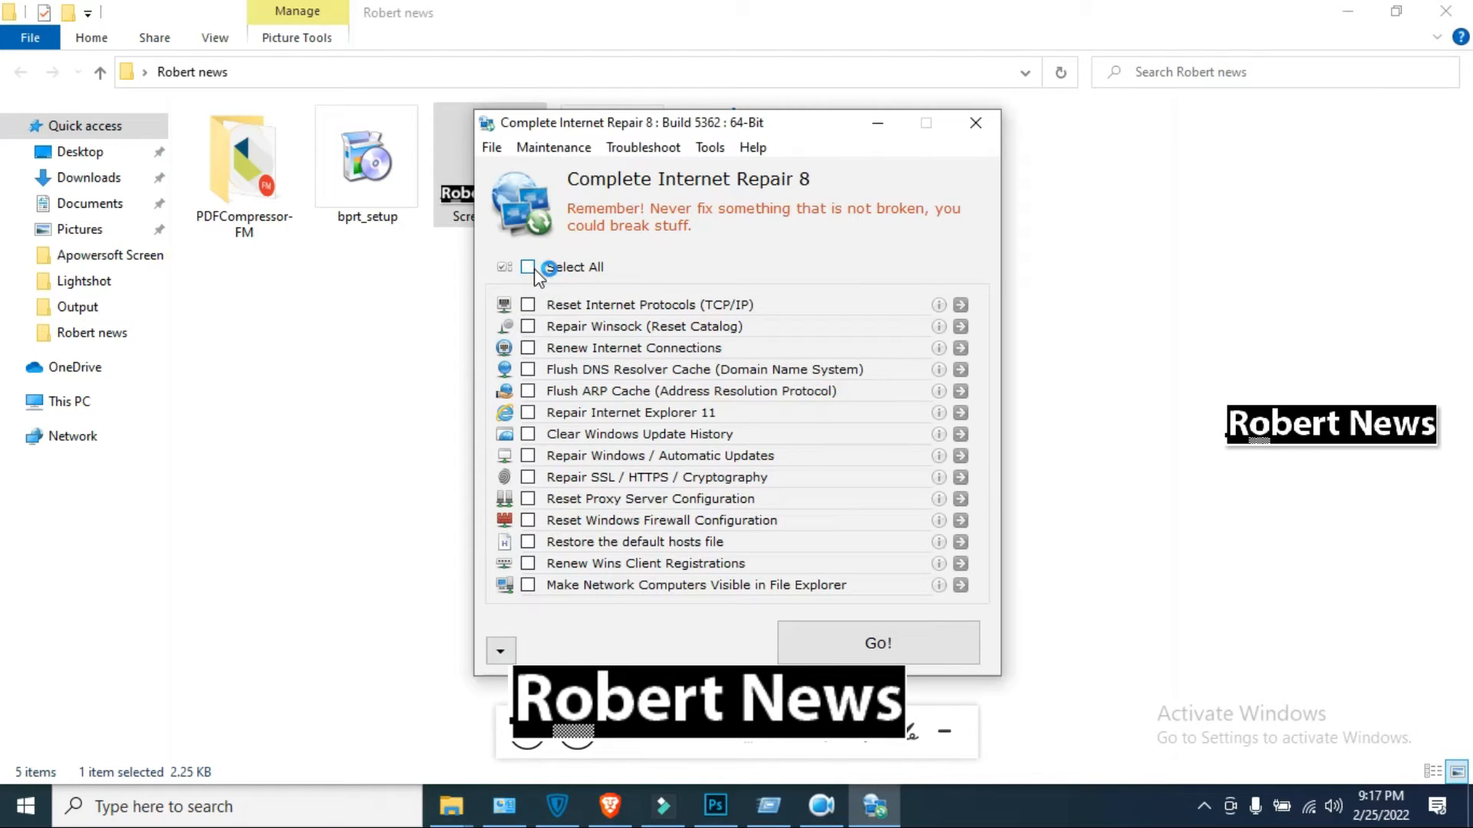
{"action": "left_click", "coordinate": [528, 267]}
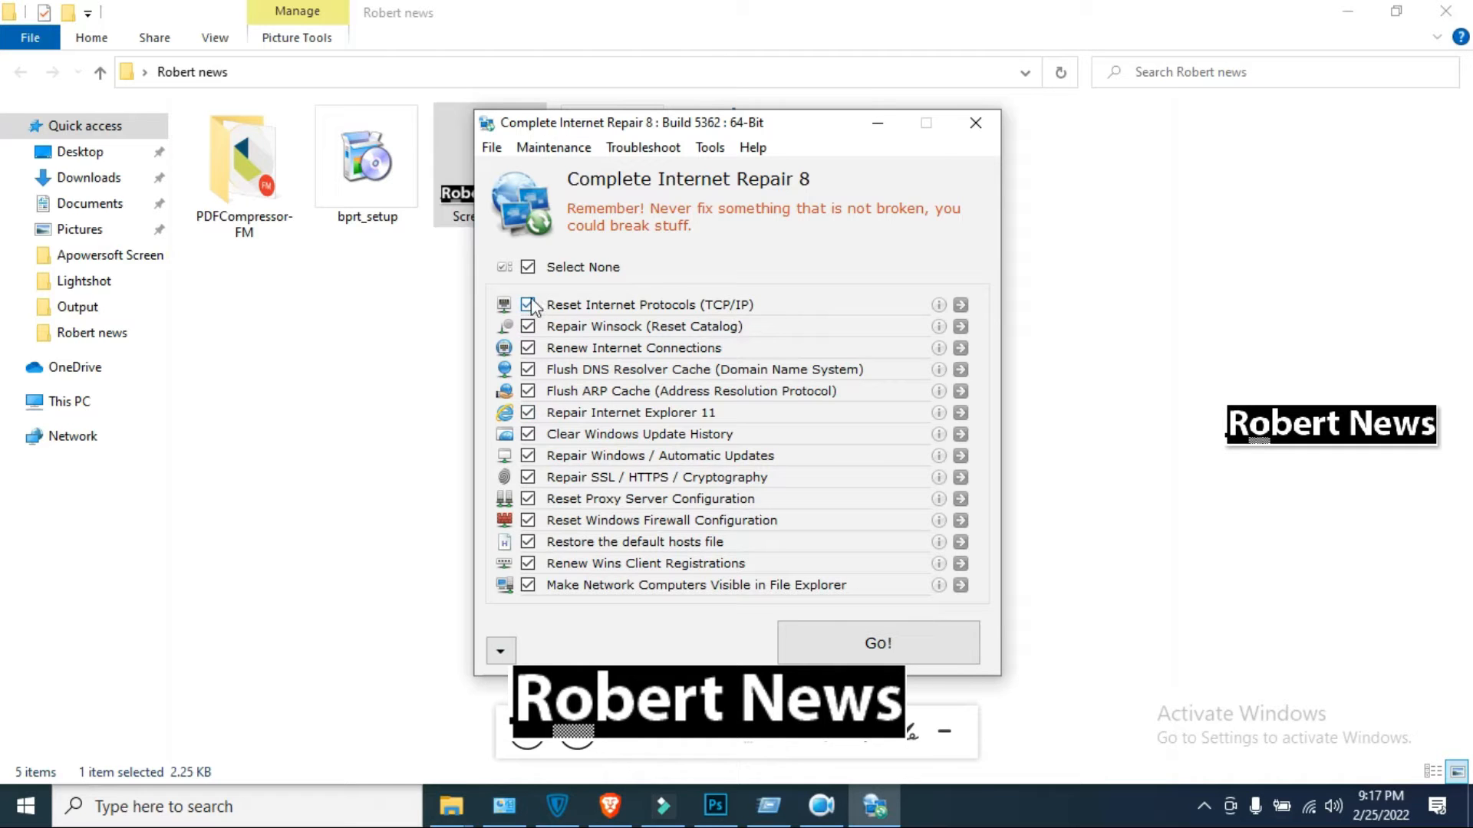
{"action": "left_click", "coordinate": [527, 304]}
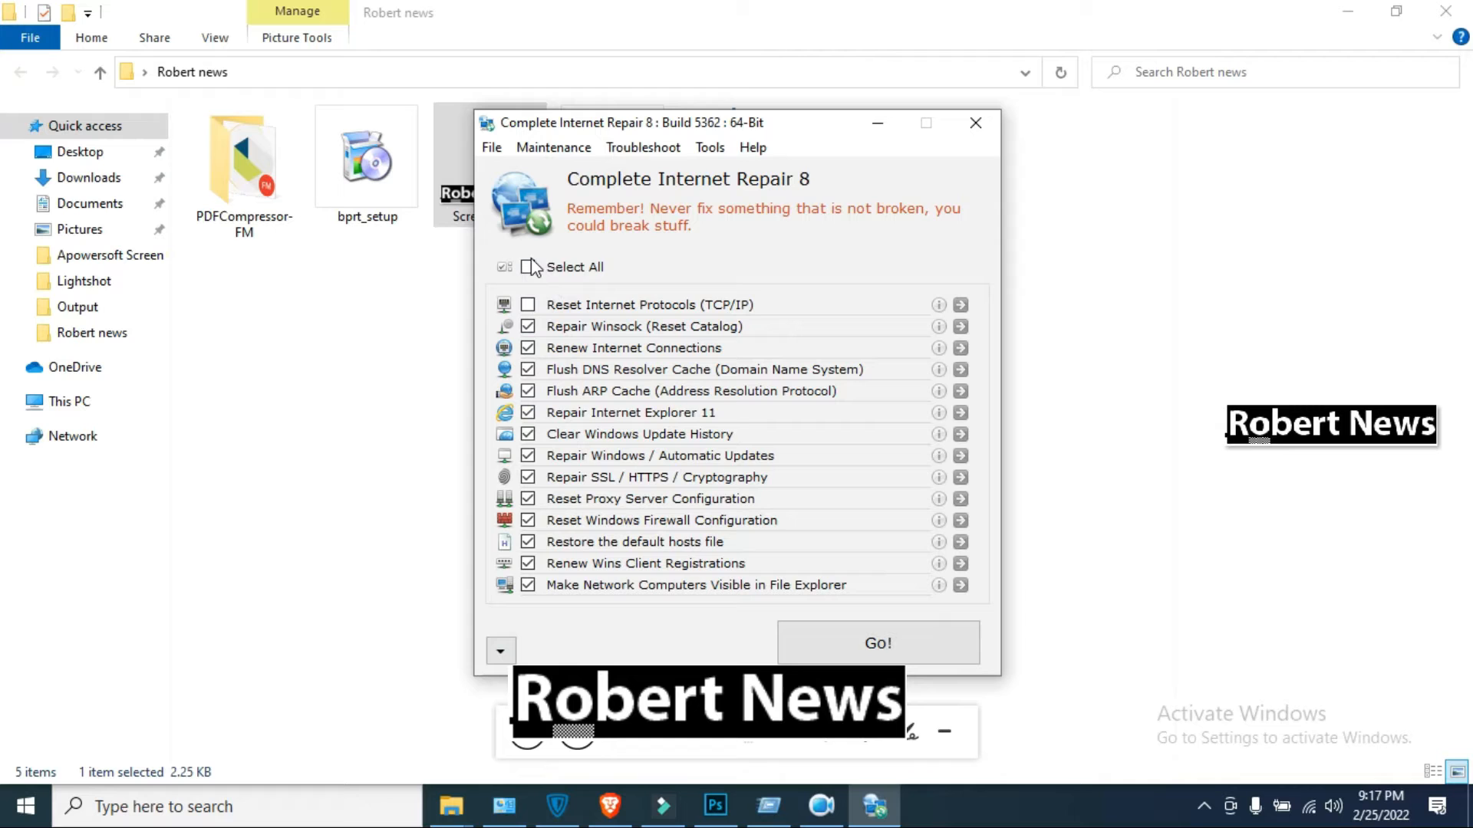
{"action": "left_click", "coordinate": [526, 267]}
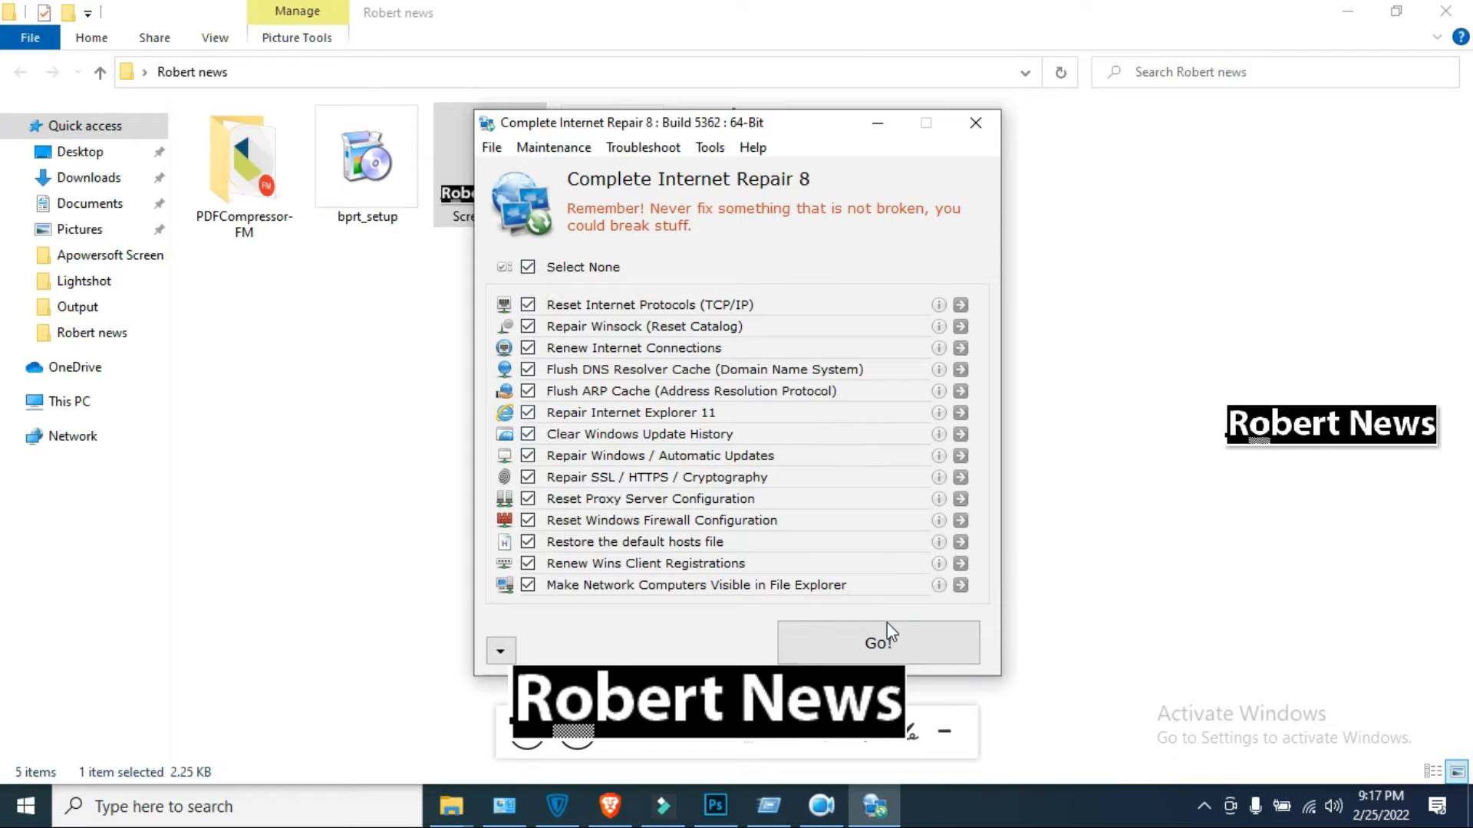
Run the ticked repairs with Go! and view the Help menu while tasks report results.
{"action": "left_click", "coordinate": [878, 643]}
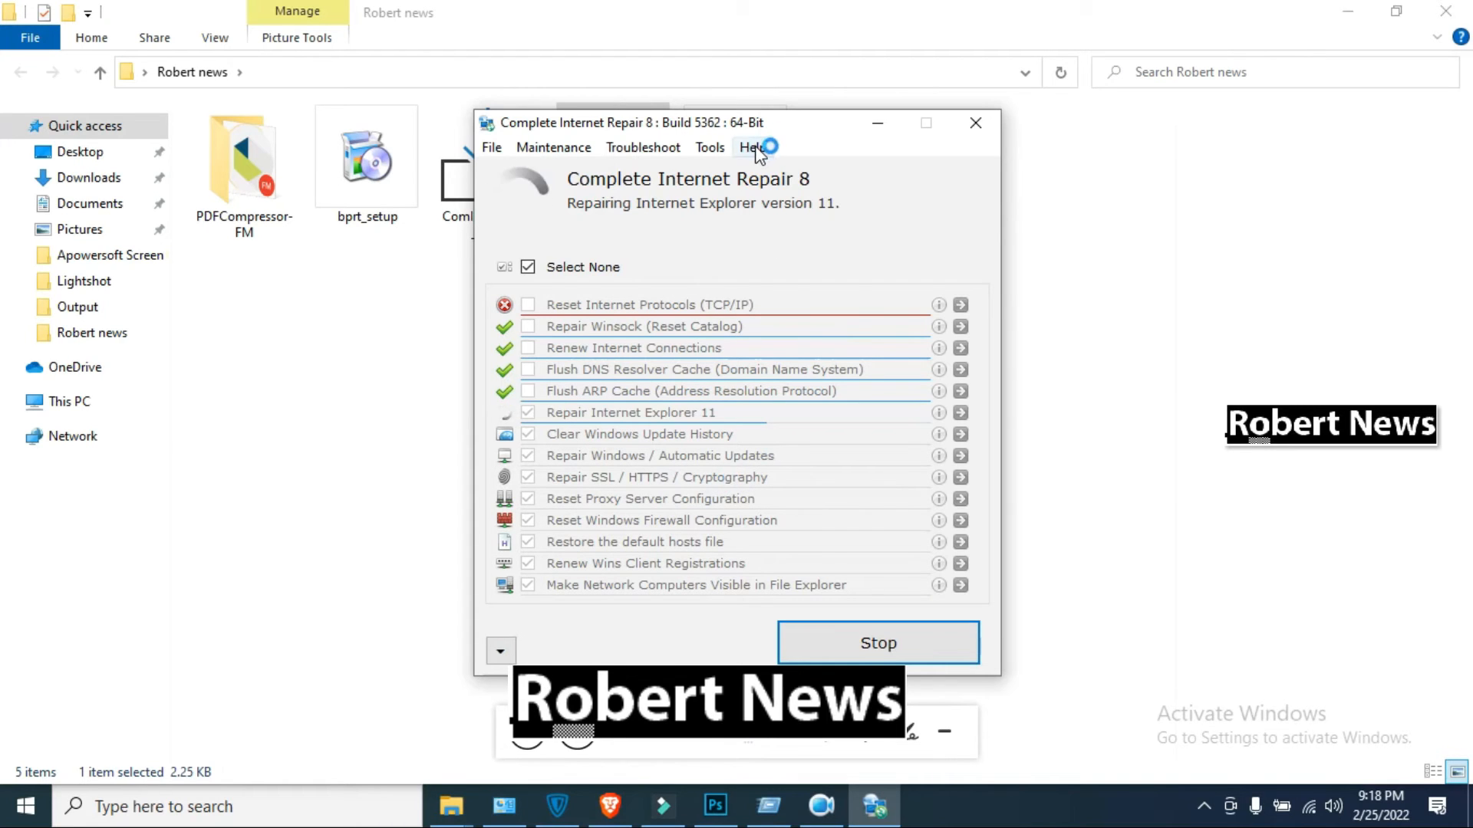
{"action": "left_click", "coordinate": [751, 147]}
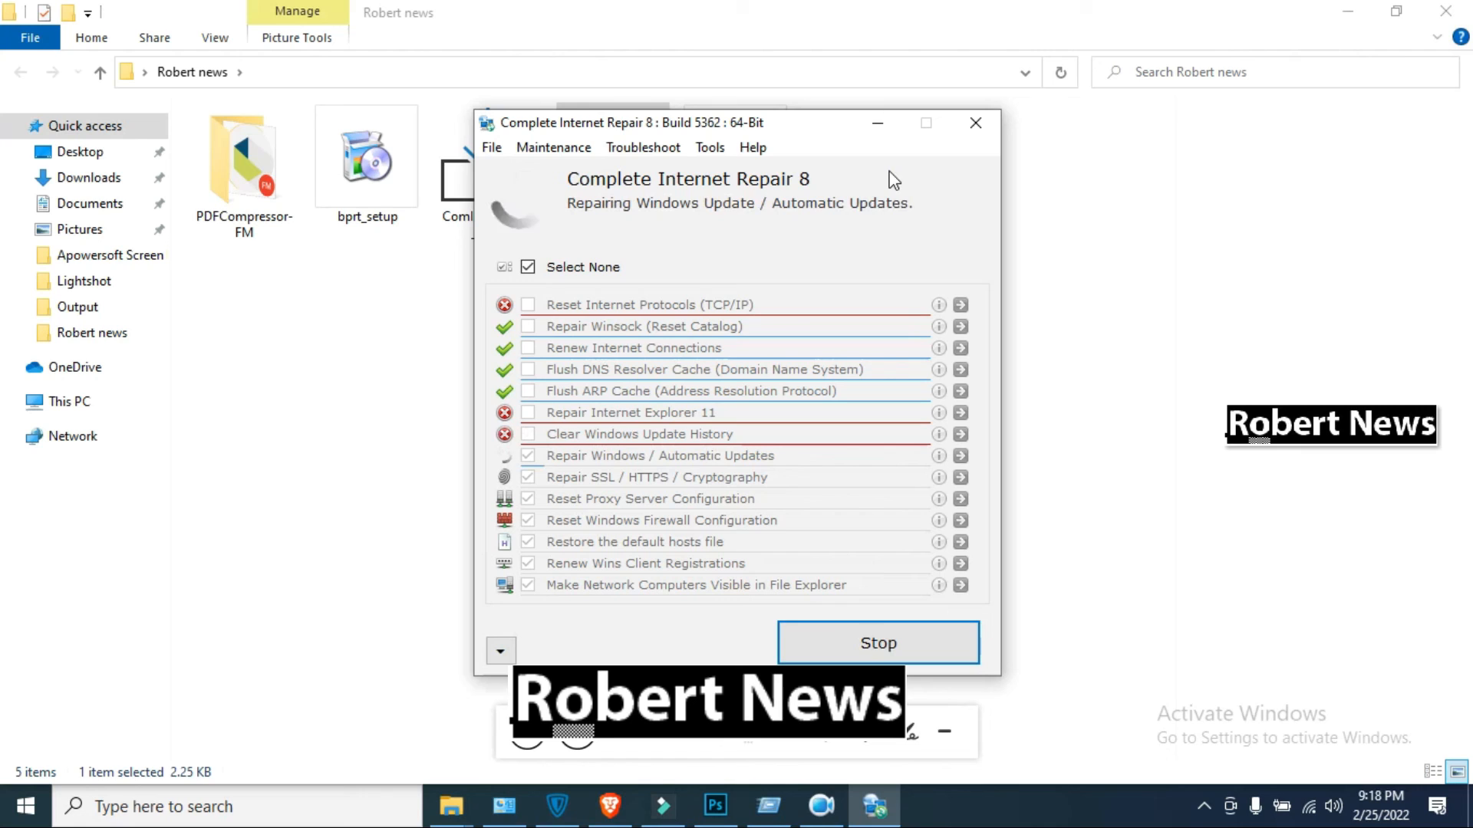
{"action": "mouse_move", "coordinate": [899, 171]}
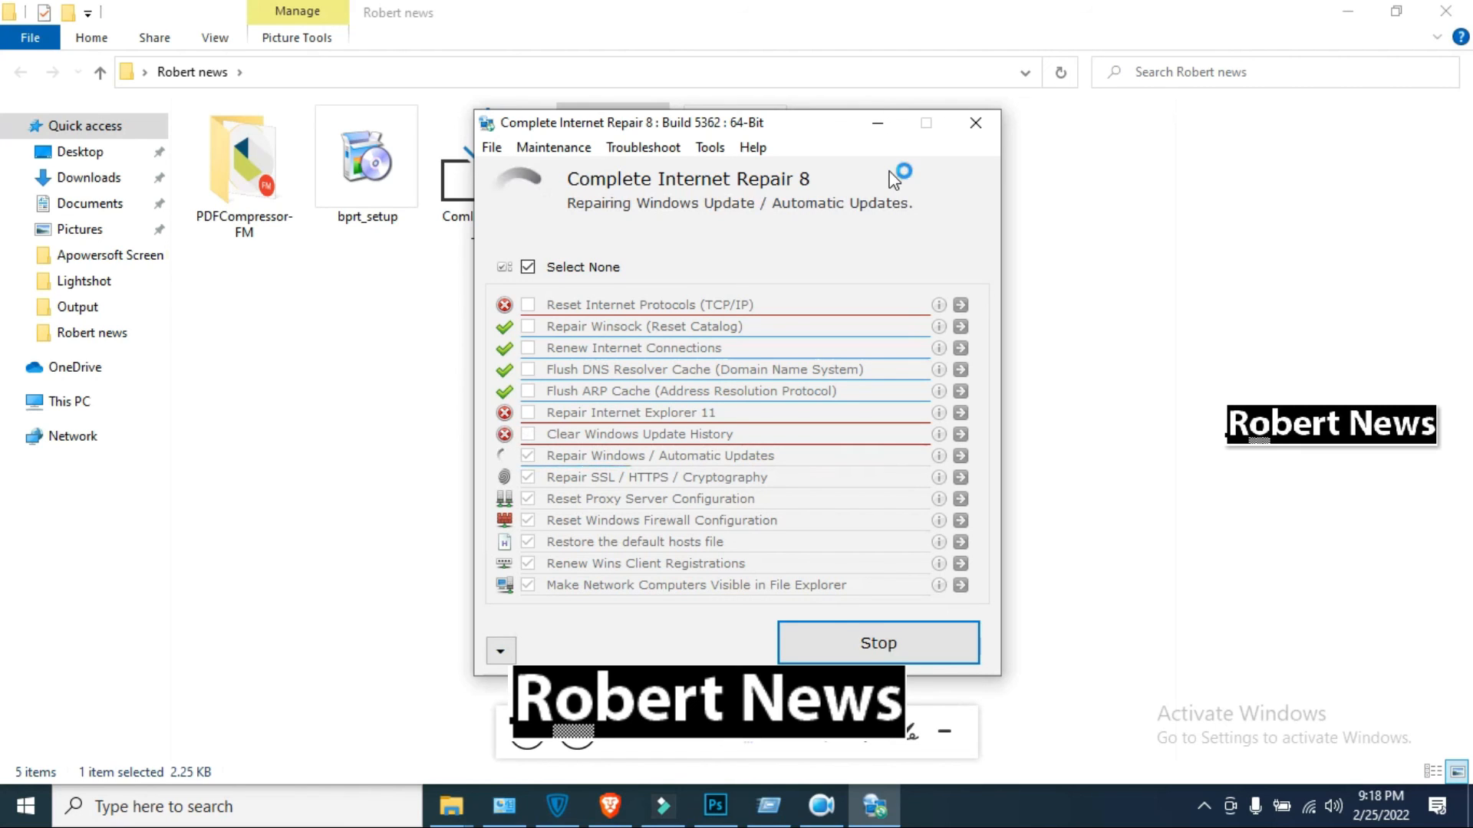
{"action": "mouse_move", "coordinate": [779, 186]}
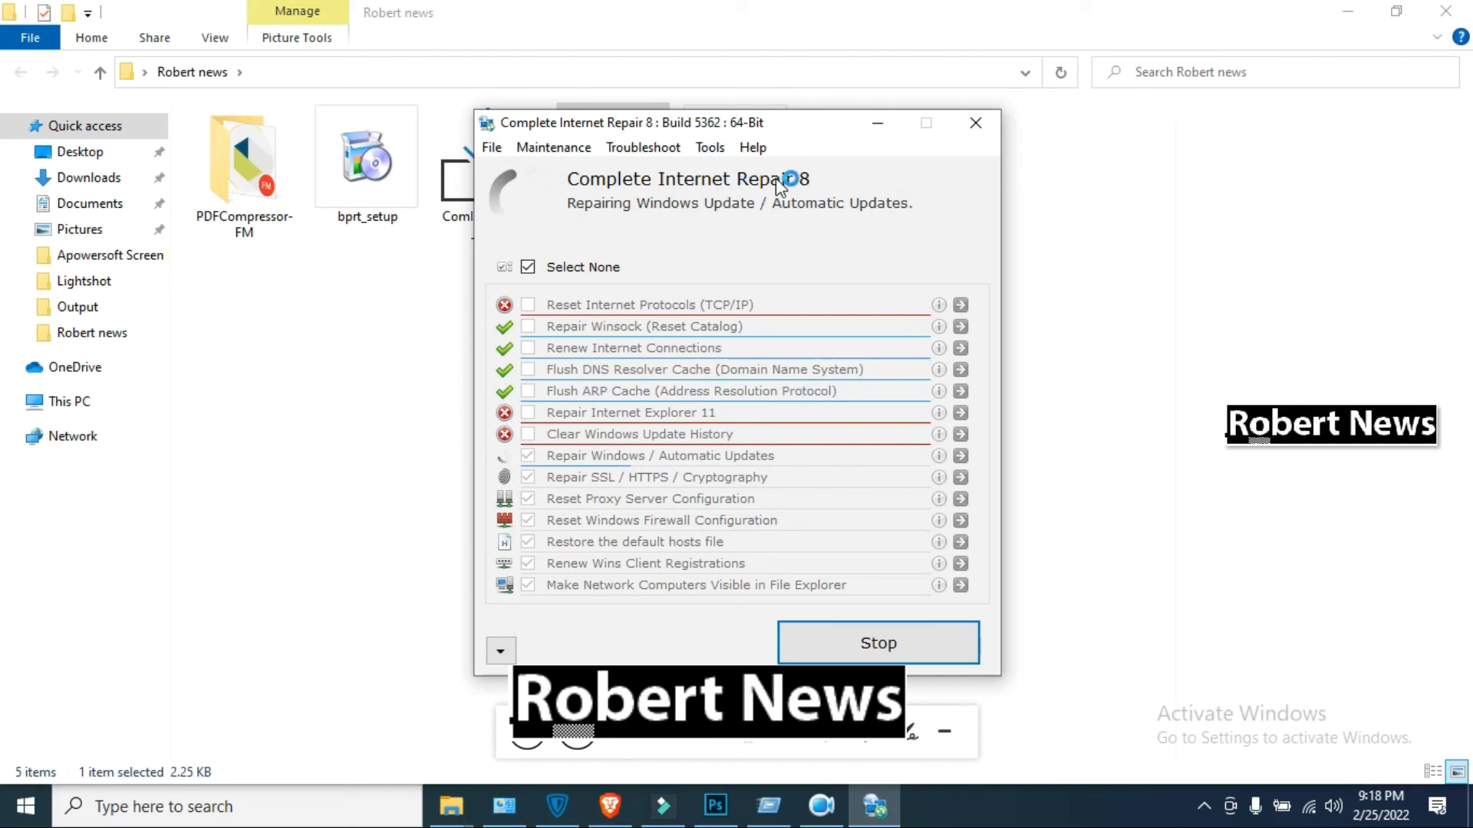
{"action": "left_click", "coordinate": [752, 148]}
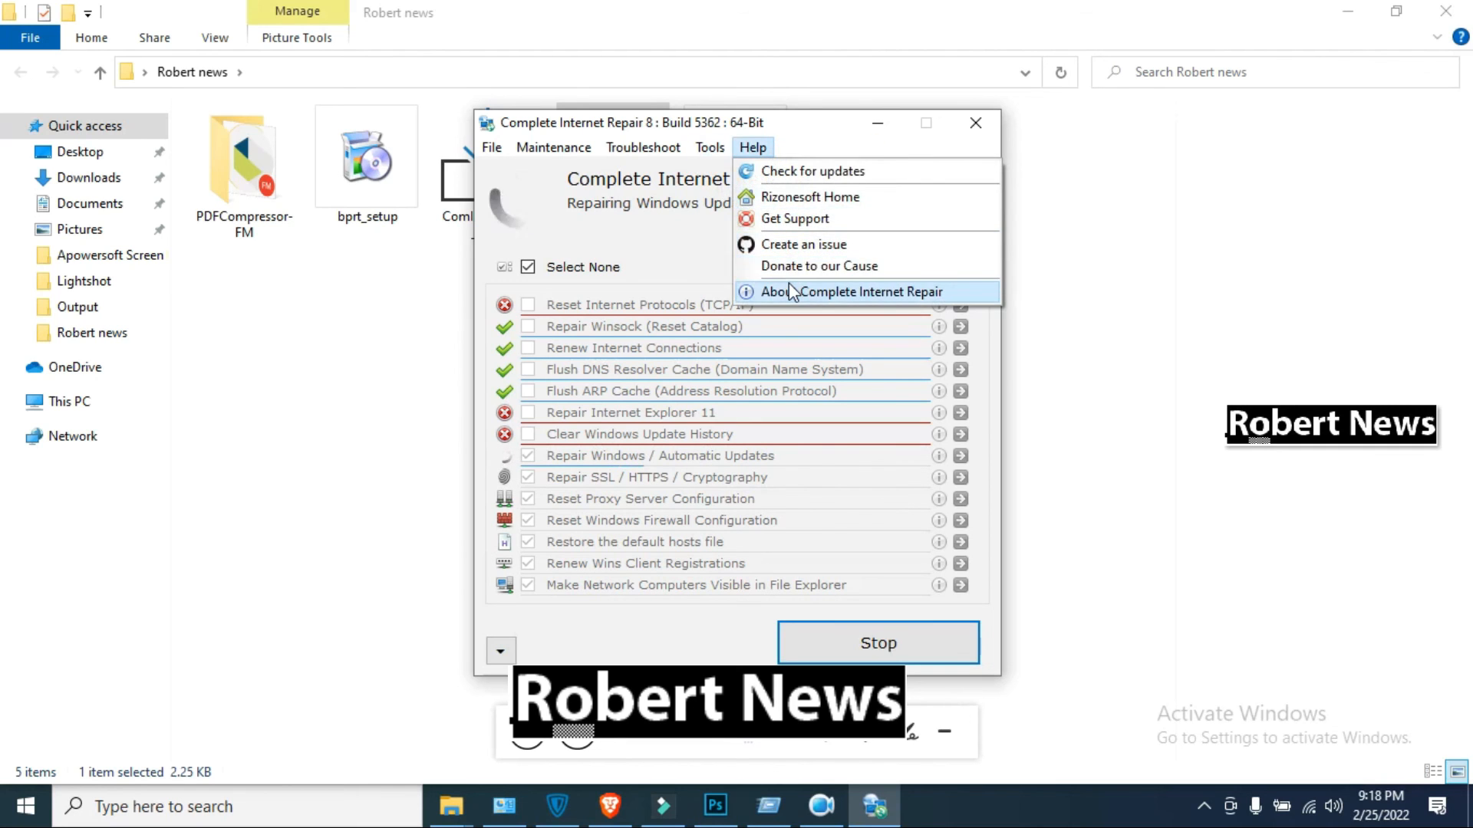